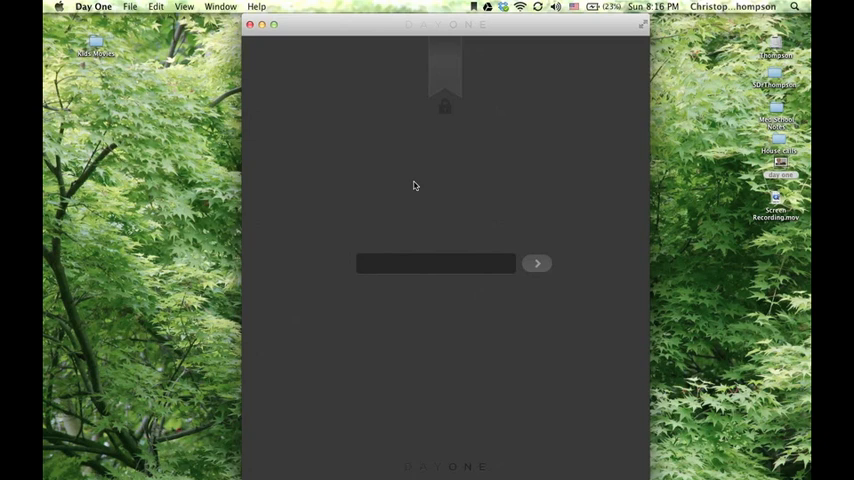
Step: Unlock the Day One journal on the Mac by entering the passcode
click(436, 264)
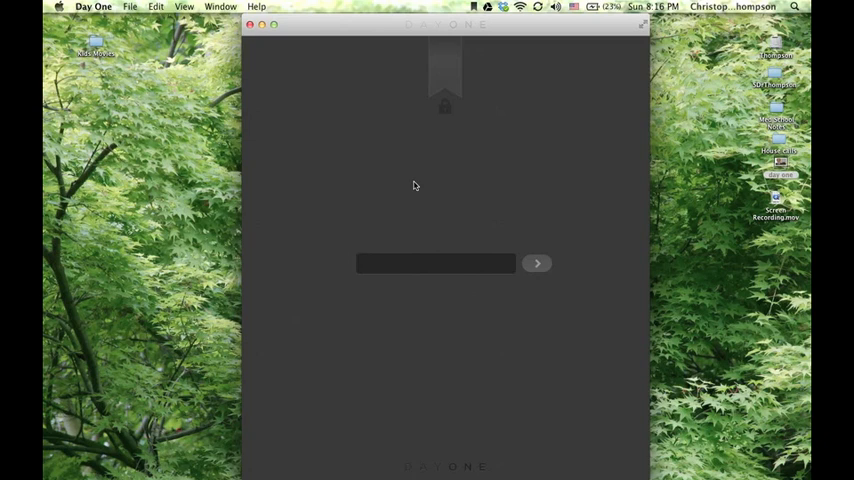
click(436, 264)
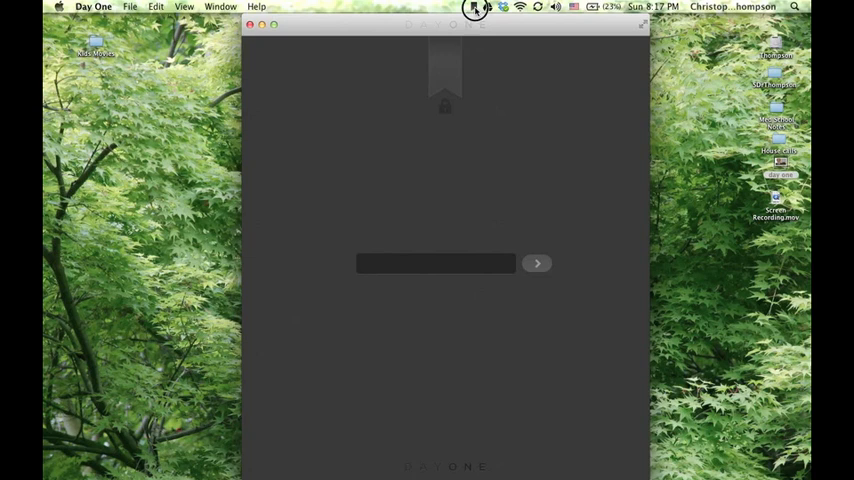
click(472, 8)
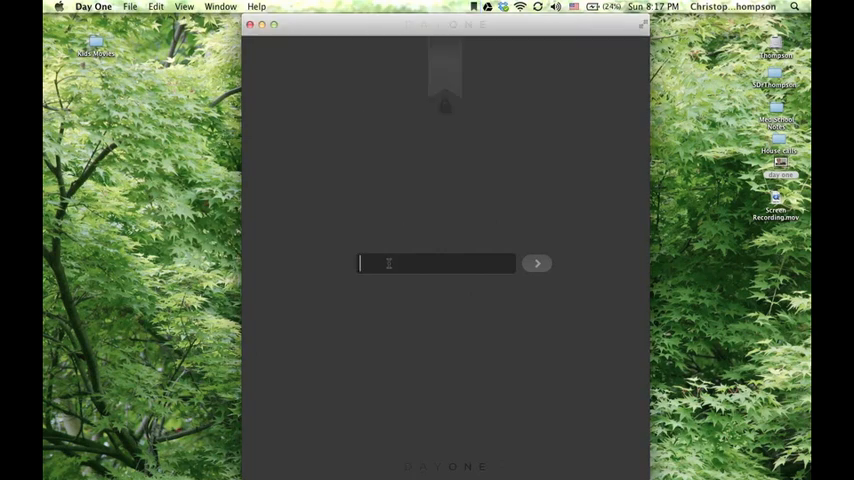
text(•••)
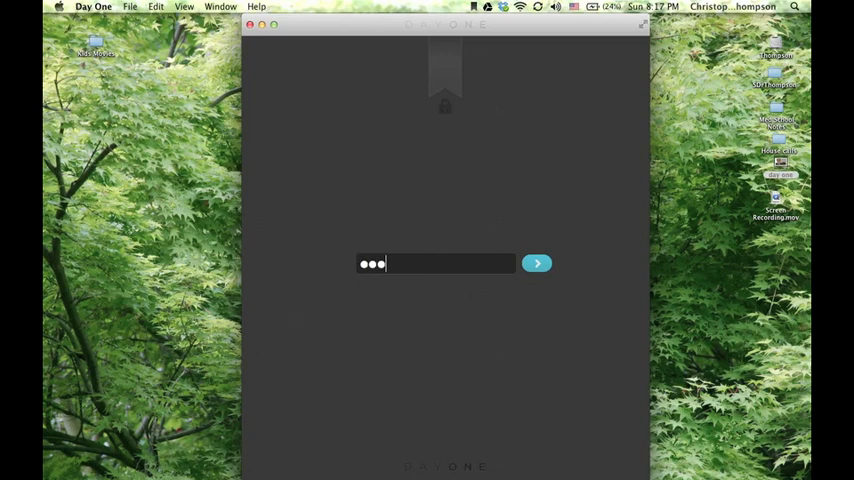
text(•)
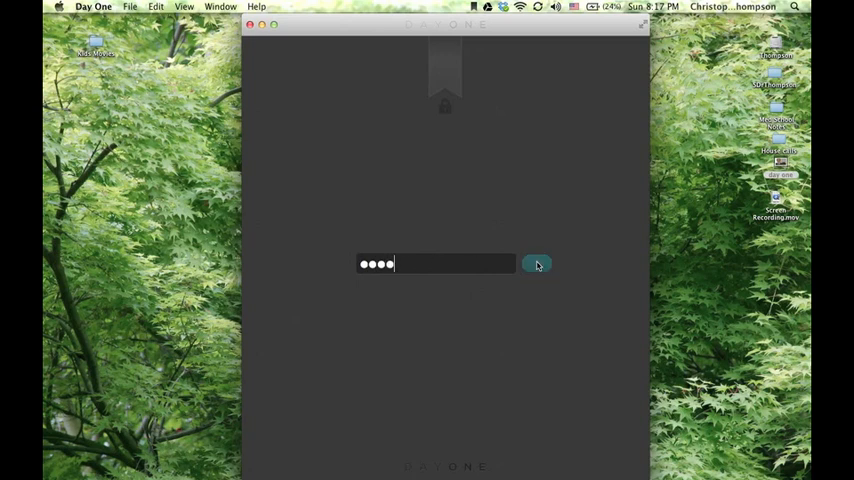
click(536, 264)
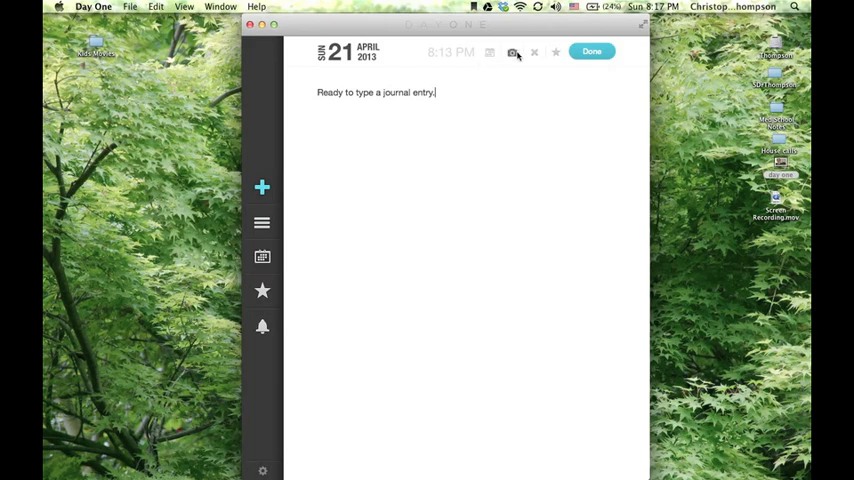
mouse_move(424, 212)
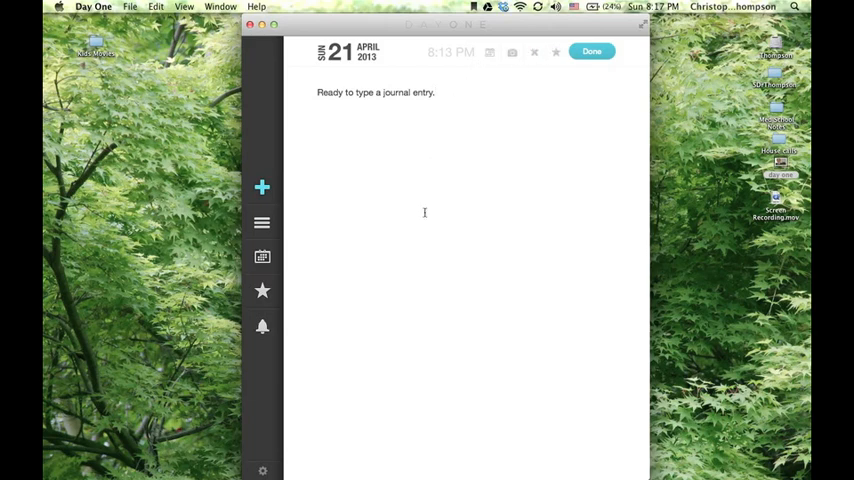
mouse_move(428, 160)
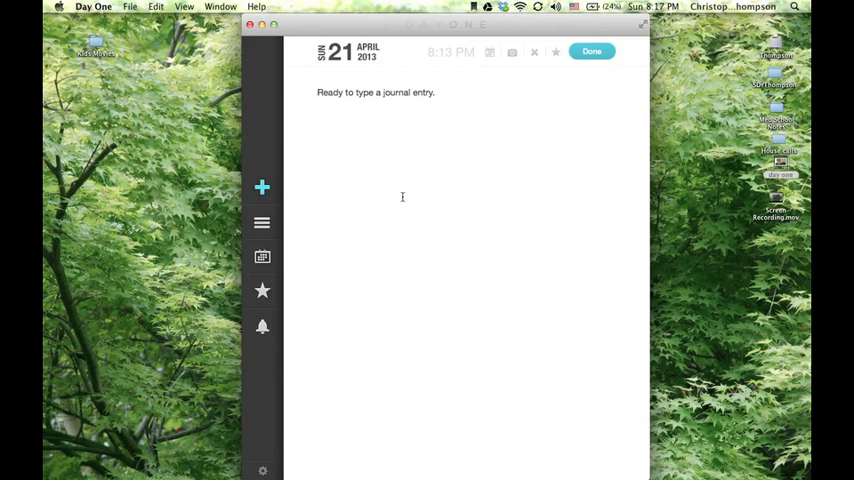
mouse_move(262, 188)
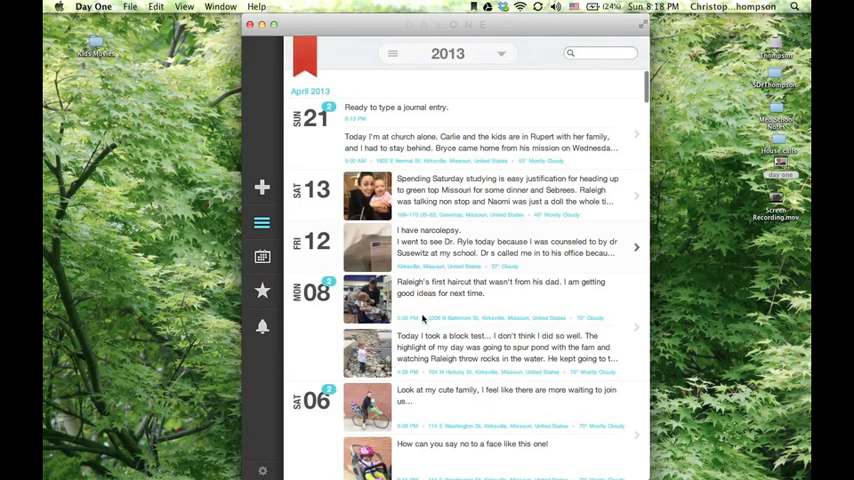
Step: Browse the 2013 timeline, then the calendar view with entry days marked in blue
scroll(down, 3)
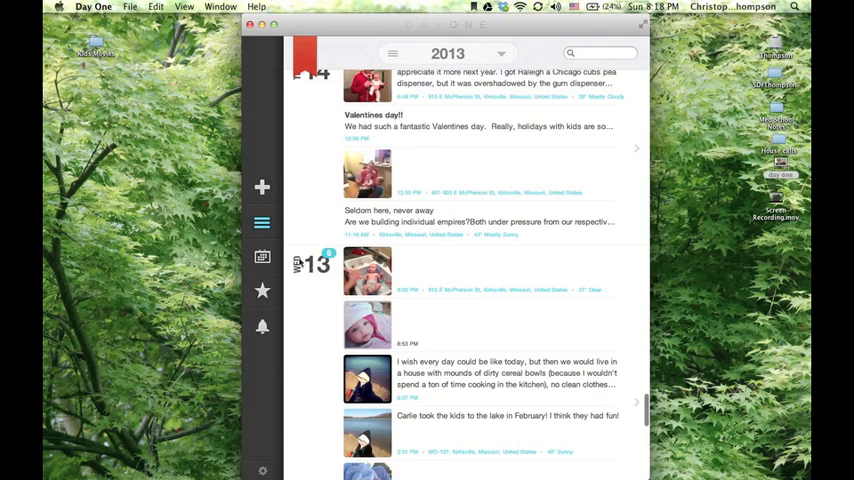
scroll(down, 3)
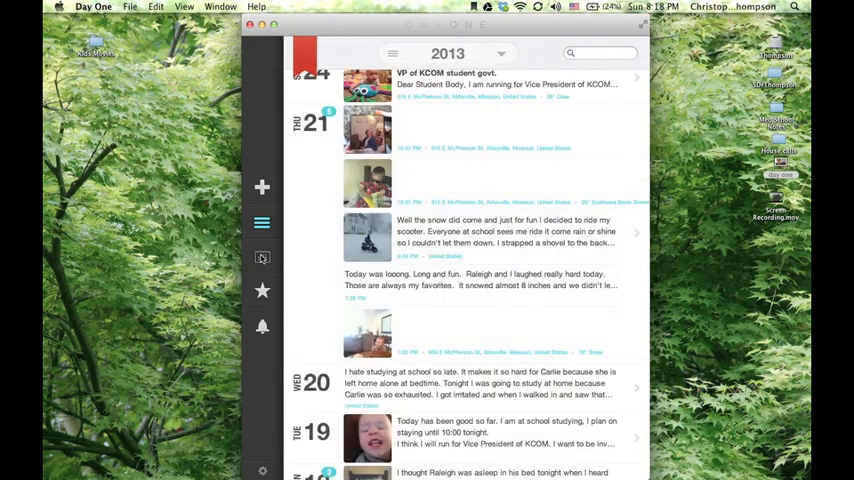
click(262, 256)
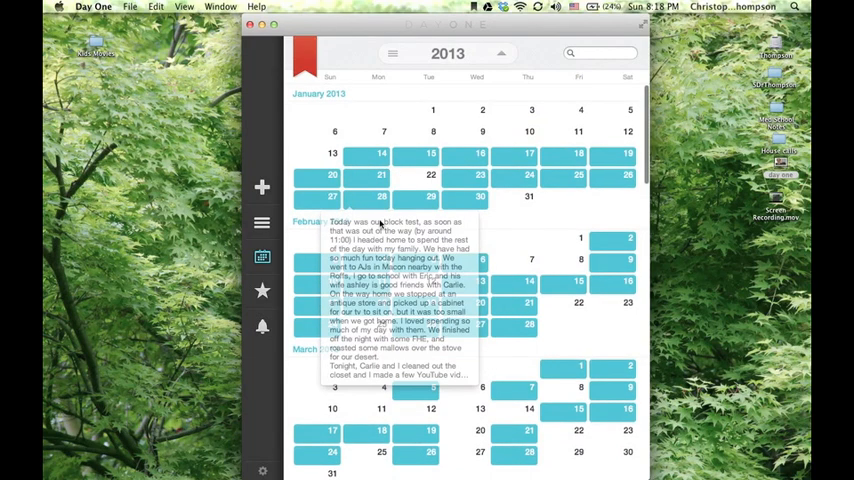
scroll(down, 3)
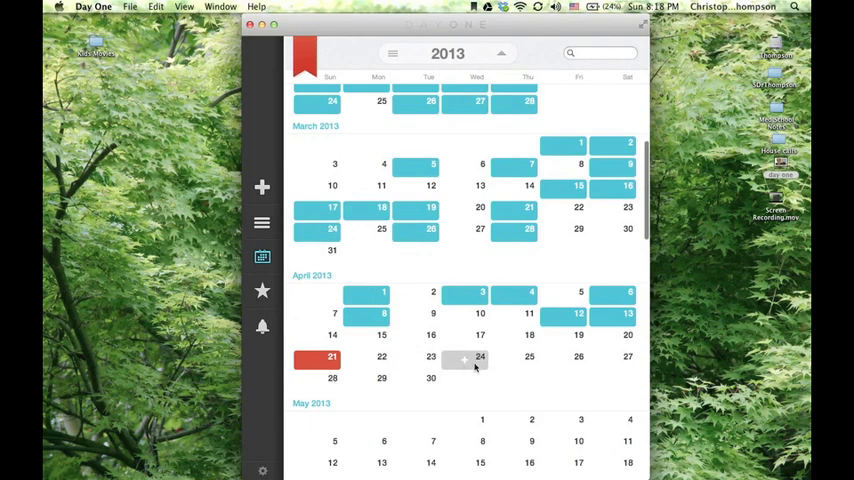
scroll(down, 3)
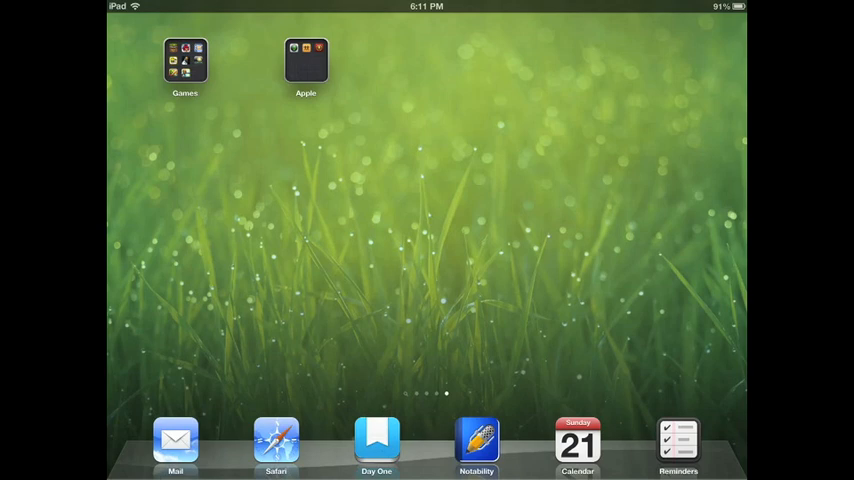
Step: Launch Day One from the iPad dock, landing on the Apr 4, 2013 photo entry
click(376, 440)
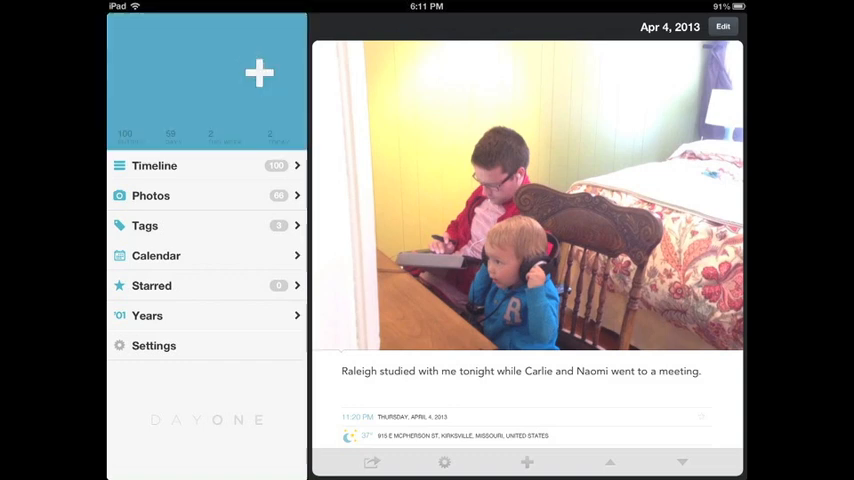
Step: Create an Apr 21, 2013 entry reading "New entry" tagged Test day
click(260, 72)
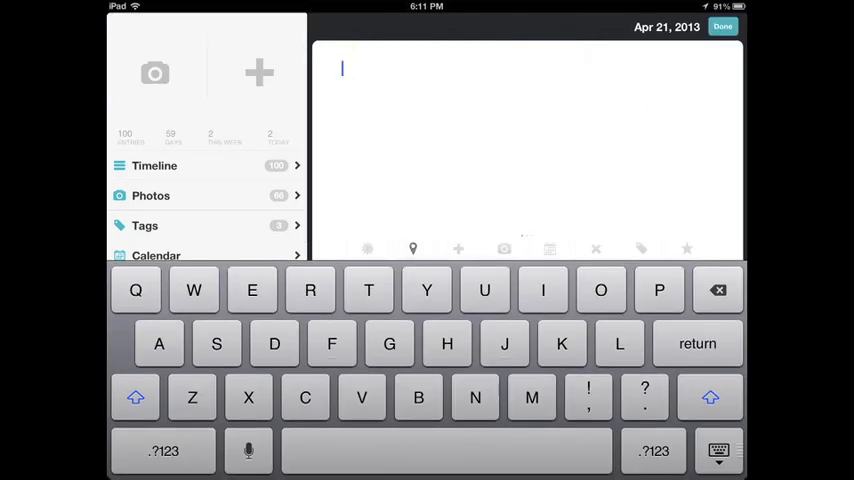
text(New entry)
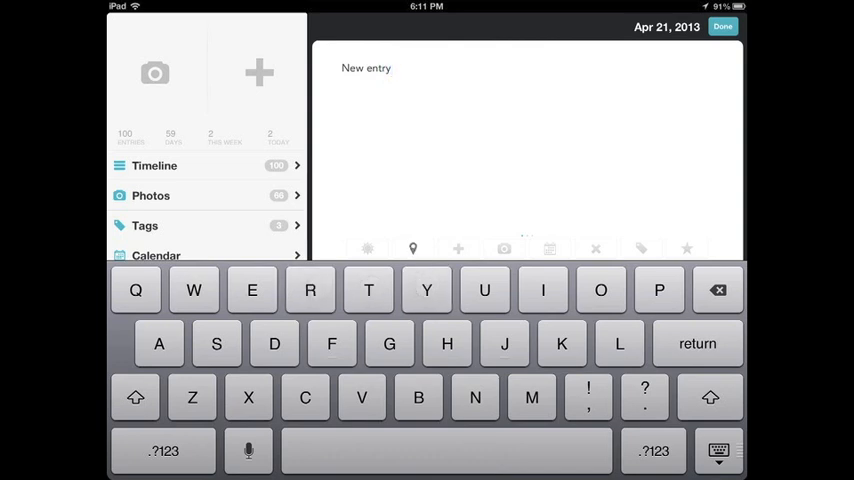
click(640, 248)
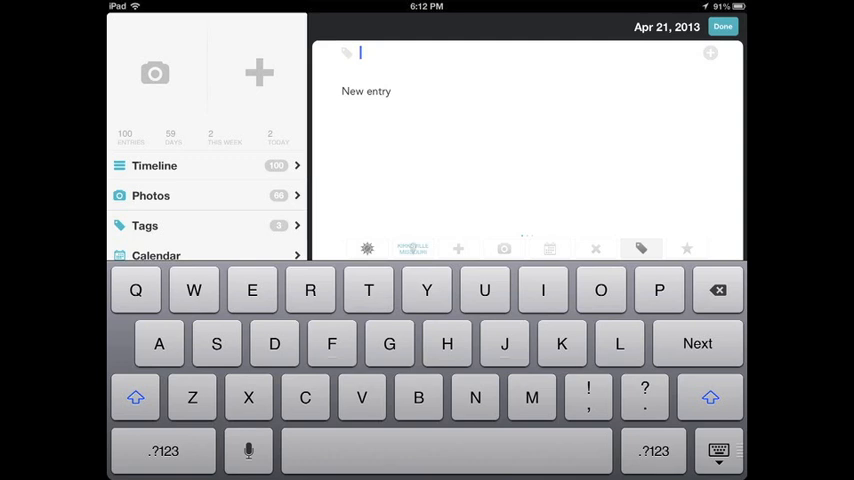
text(Test day)
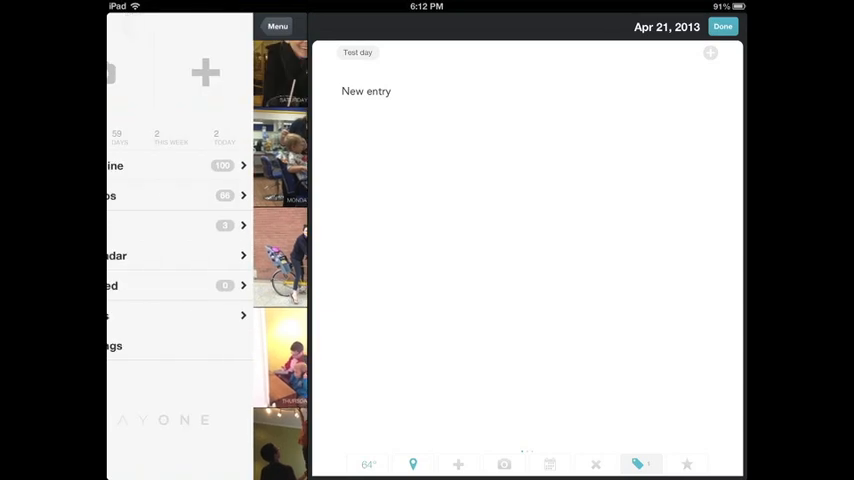
Step: Return to the iPad main menu beside the new entry, then move to the iPhone timeline
click(276, 26)
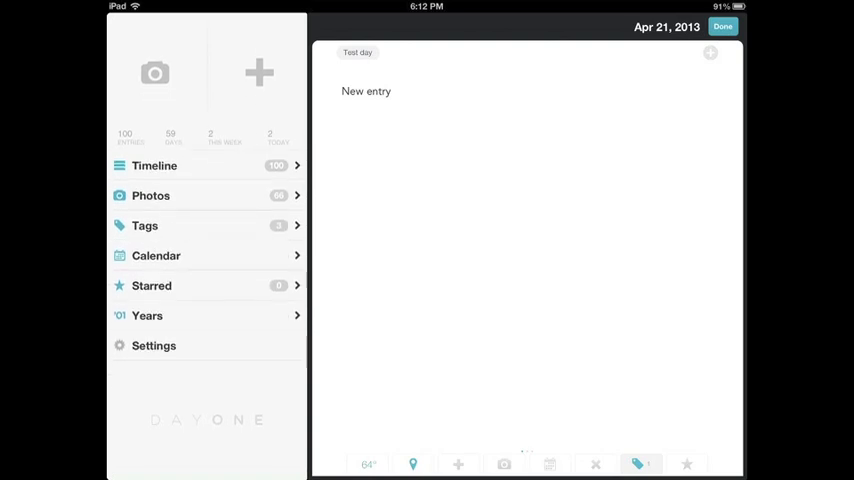
click(148, 316)
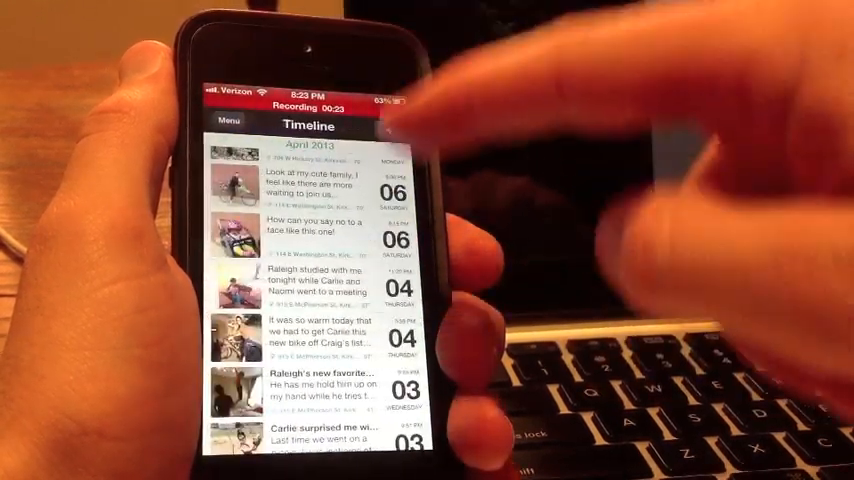
Step: Scroll the iPhone timeline and show the Years list containing only 2013
scroll(down, 3)
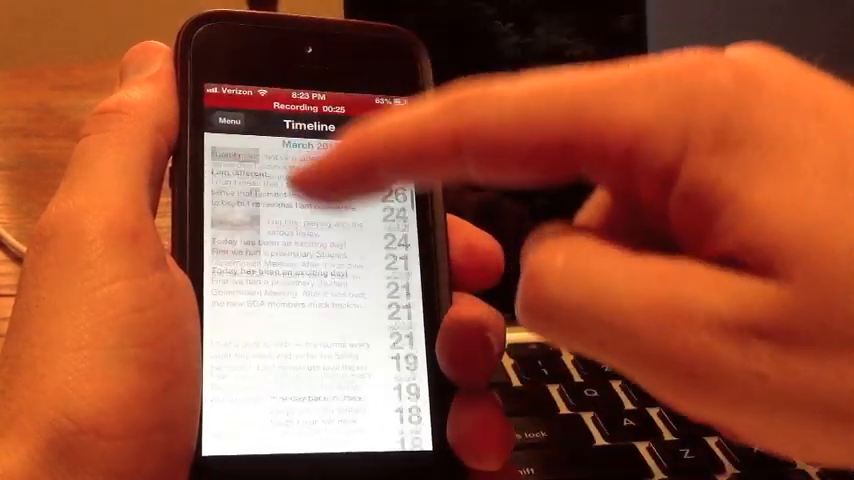
scroll(down, 3)
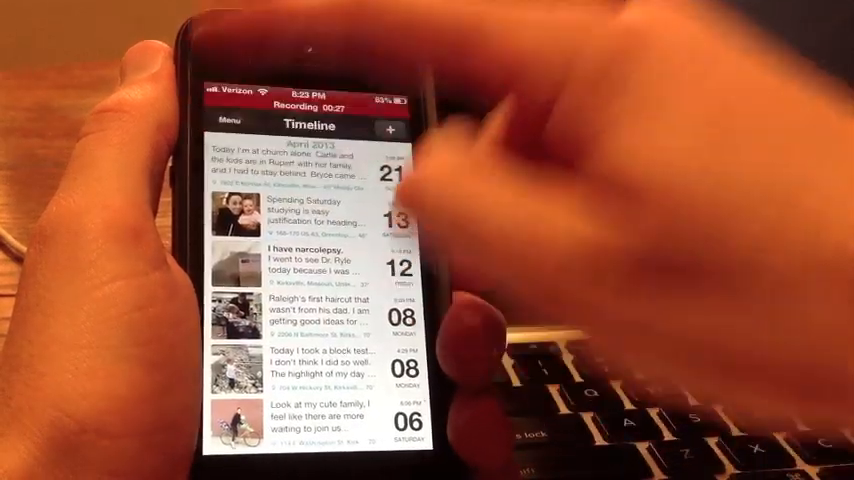
click(228, 128)
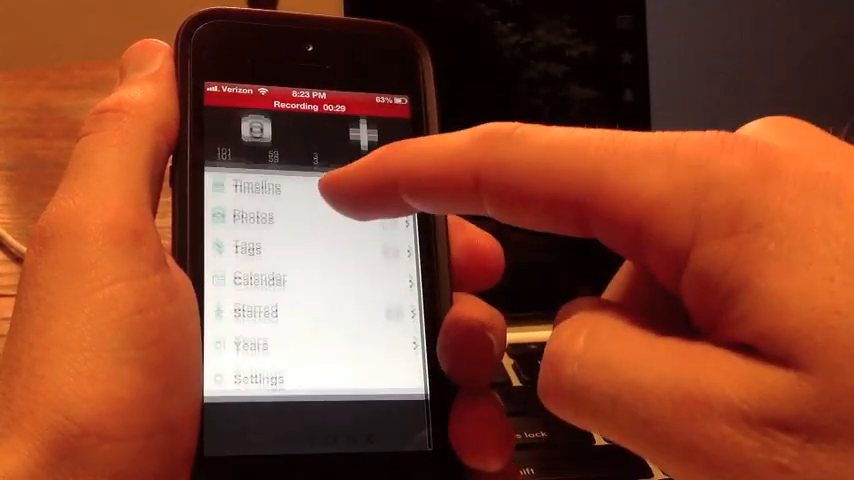
click(258, 340)
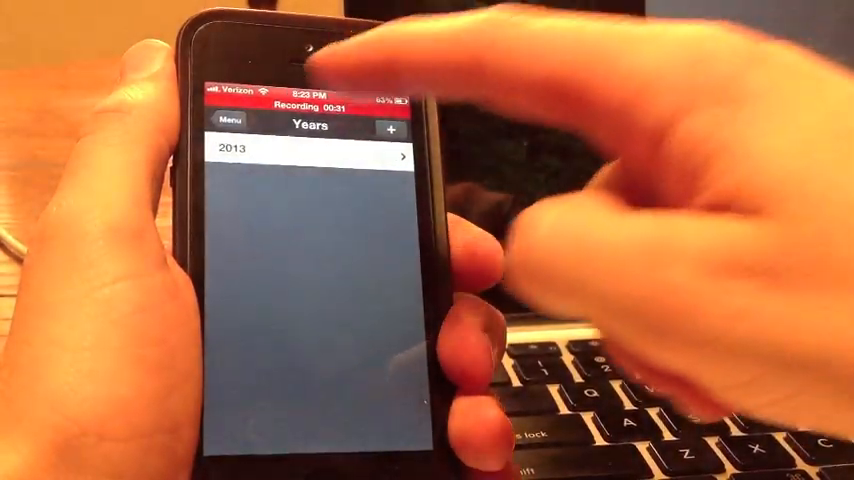